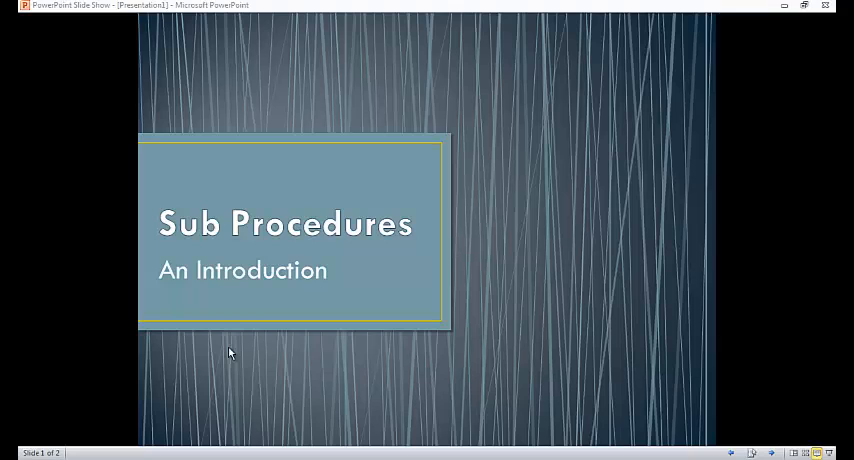
mouse_move(536, 350)
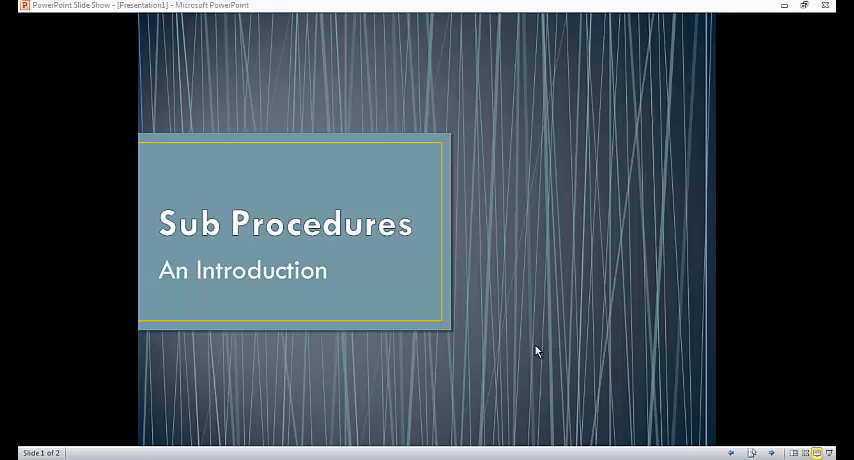
mouse_move(516, 346)
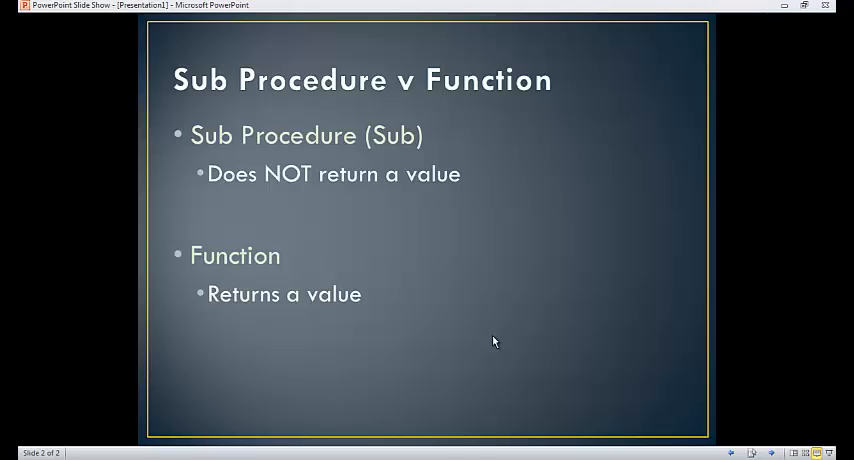
mouse_move(372, 372)
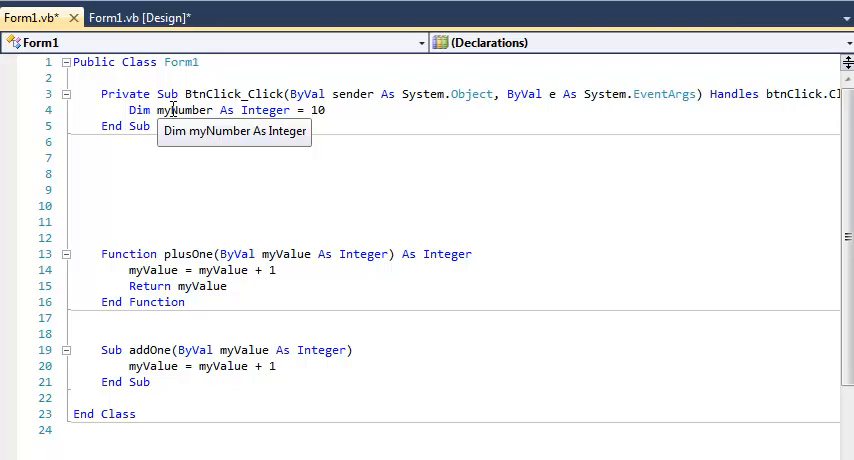
Delete surplus blank lines after End Sub and leave empty lines below the myNumber declaration in btnClick_Click
click(100, 204)
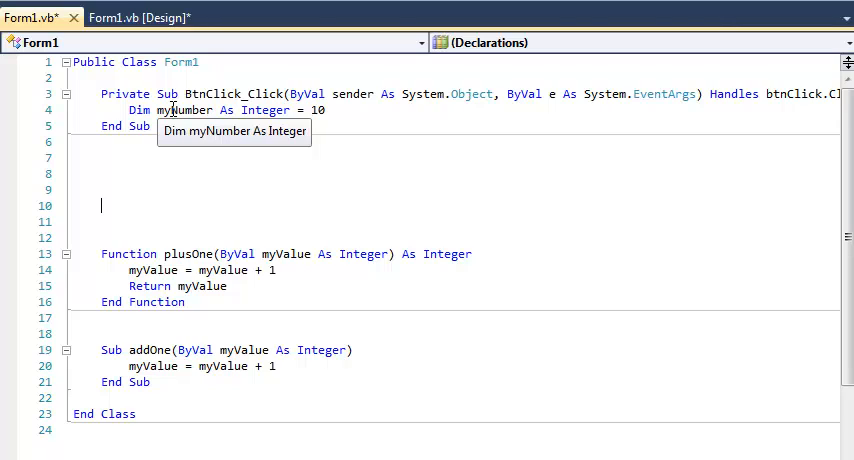
mouse_move(458, 436)
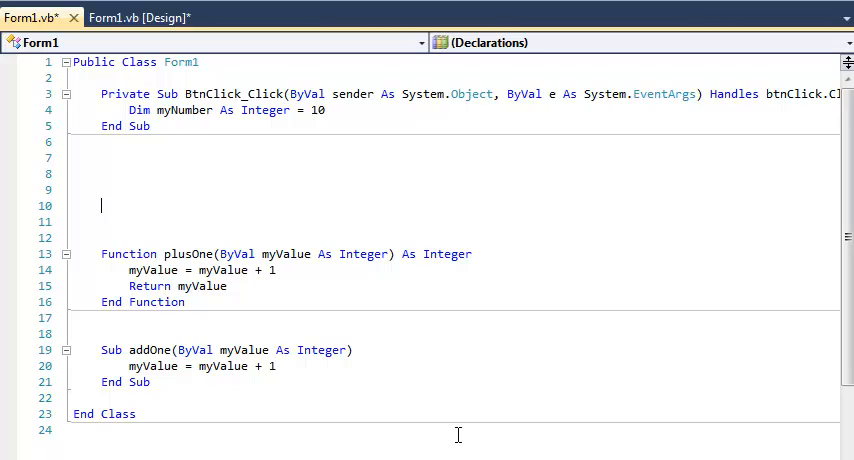
mouse_move(224, 320)
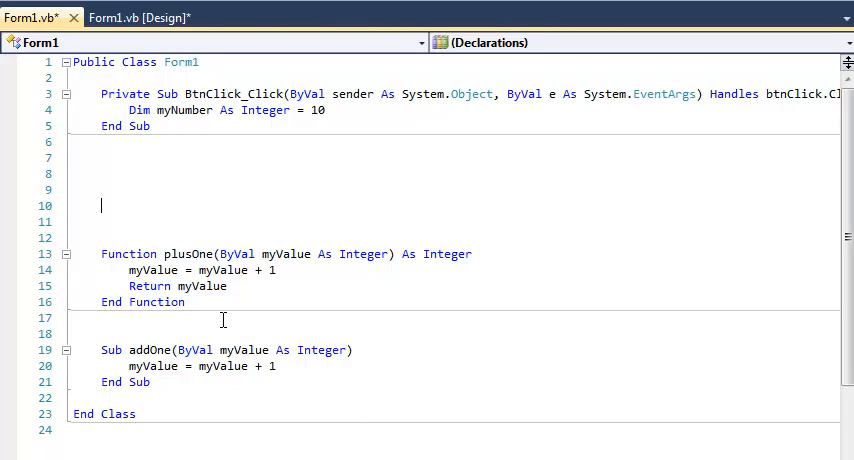
mouse_move(478, 312)
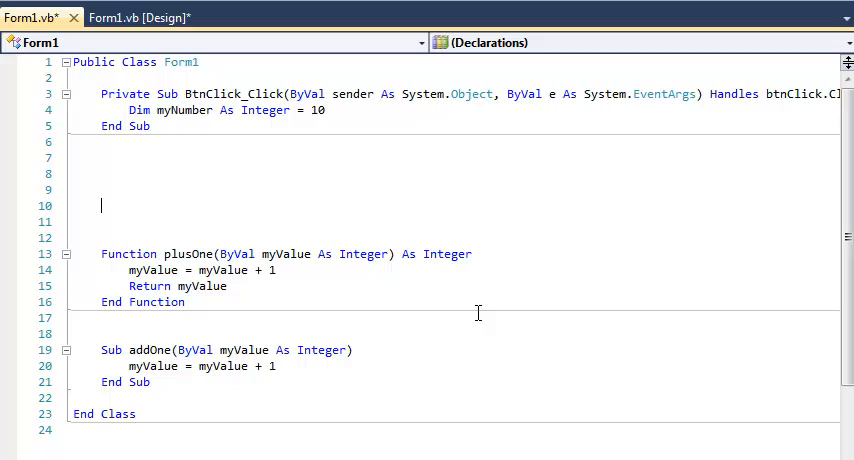
mouse_move(504, 296)
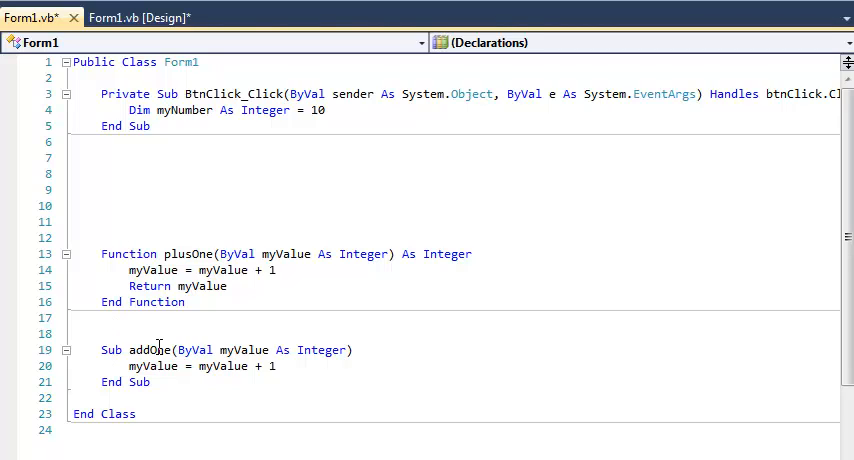
mouse_move(384, 304)
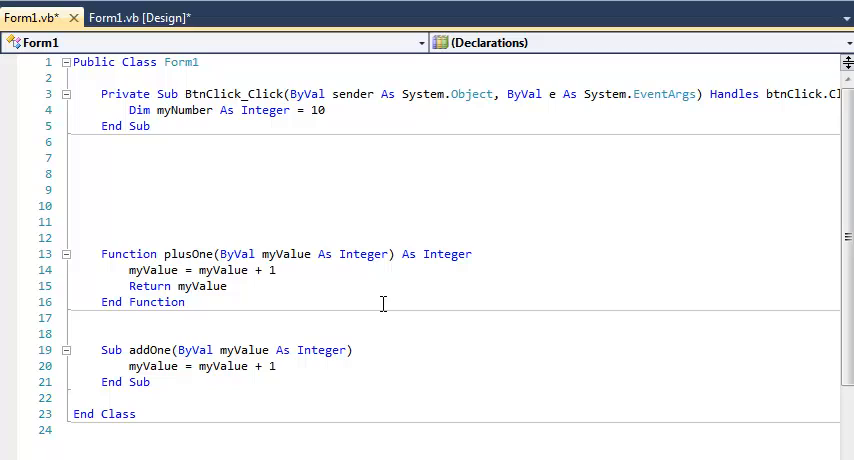
click(100, 204)
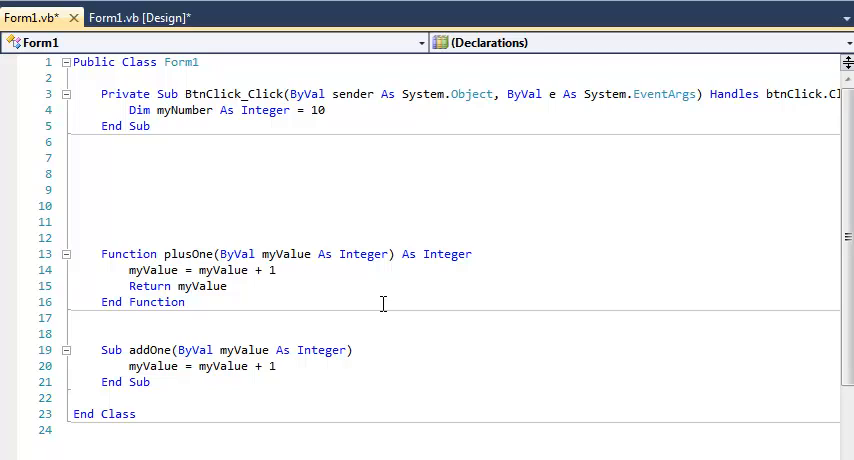
mouse_move(408, 292)
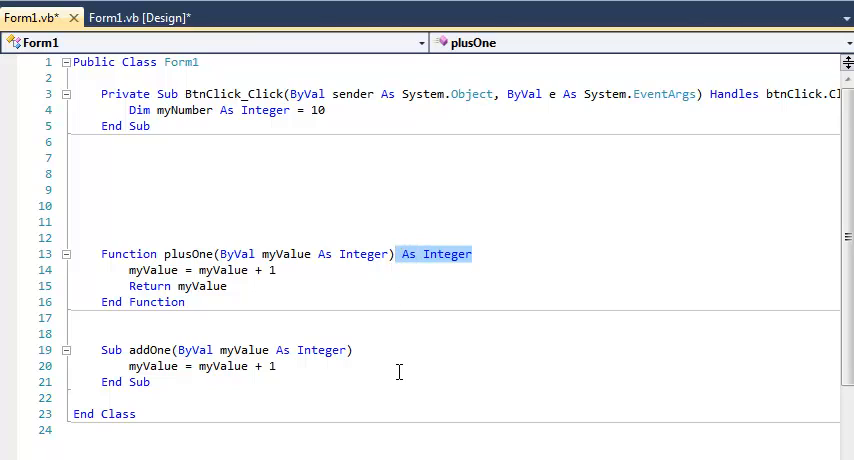
mouse_move(320, 350)
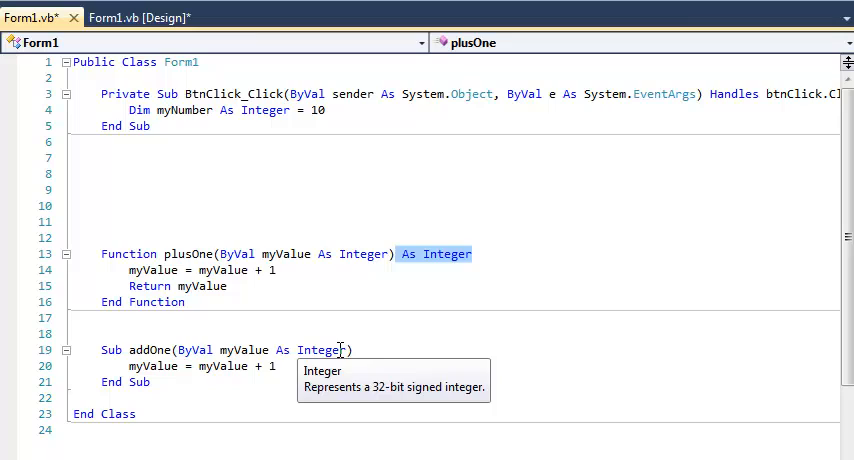
mouse_move(448, 344)
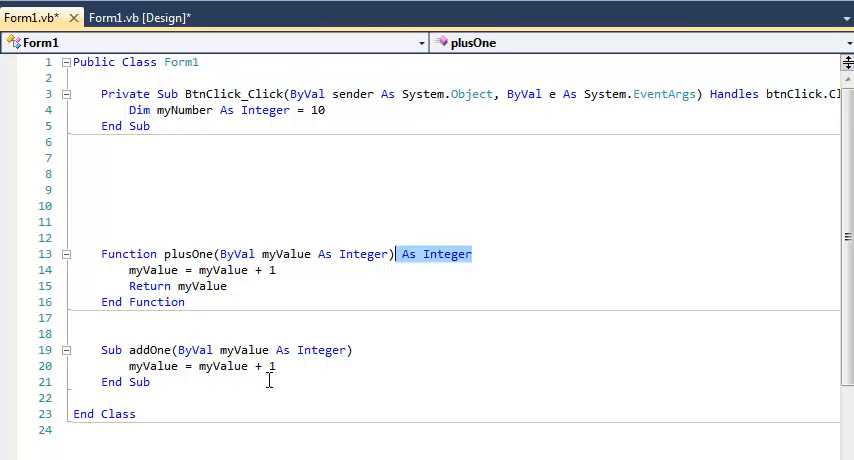
mouse_move(438, 360)
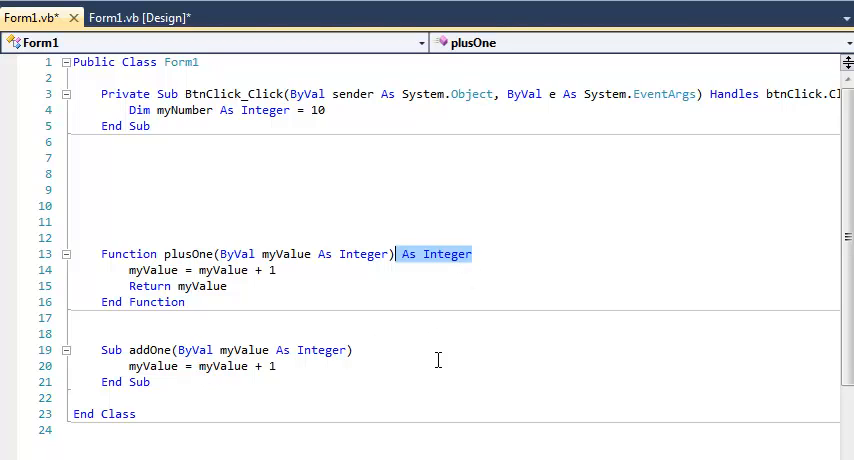
mouse_move(454, 270)
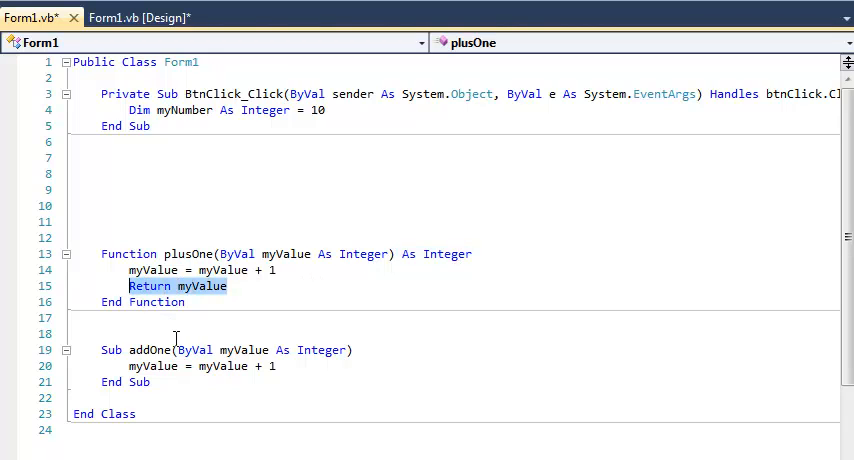
click(352, 348)
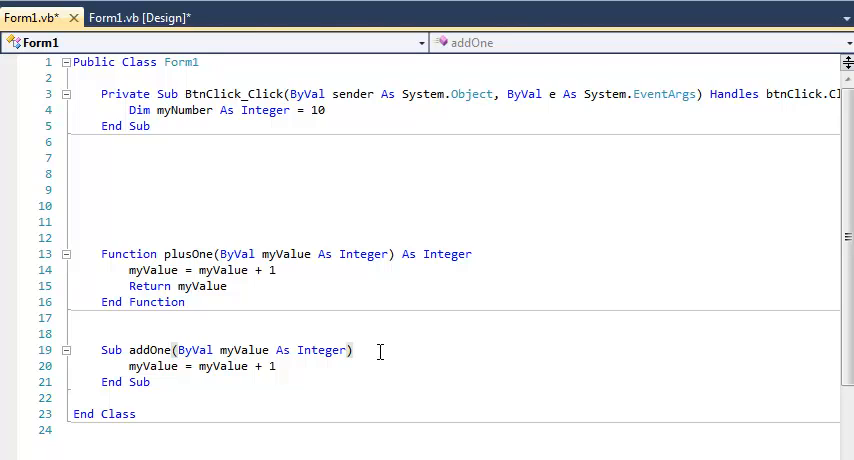
click(140, 16)
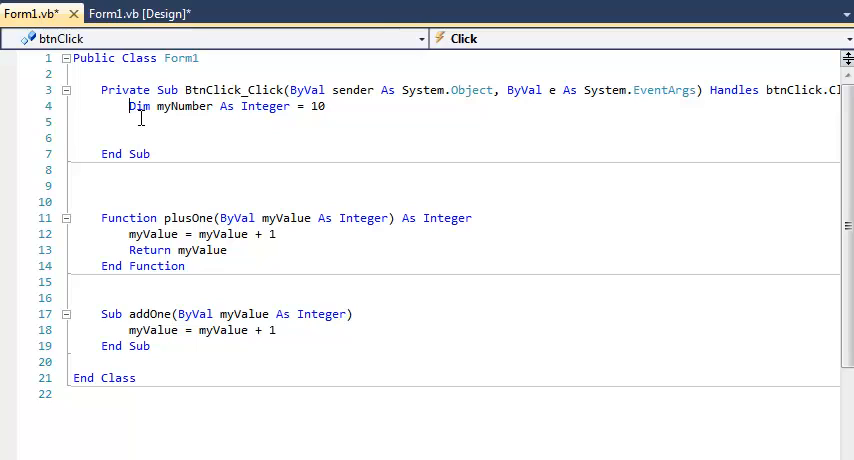
mouse_move(264, 106)
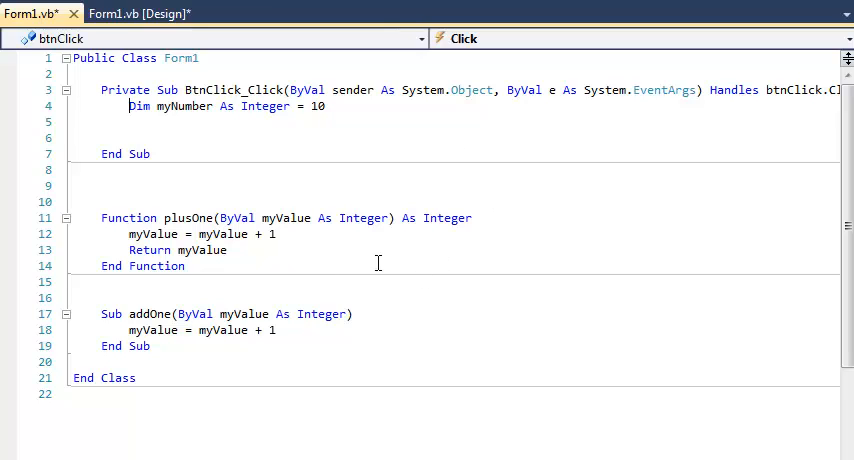
mouse_move(322, 348)
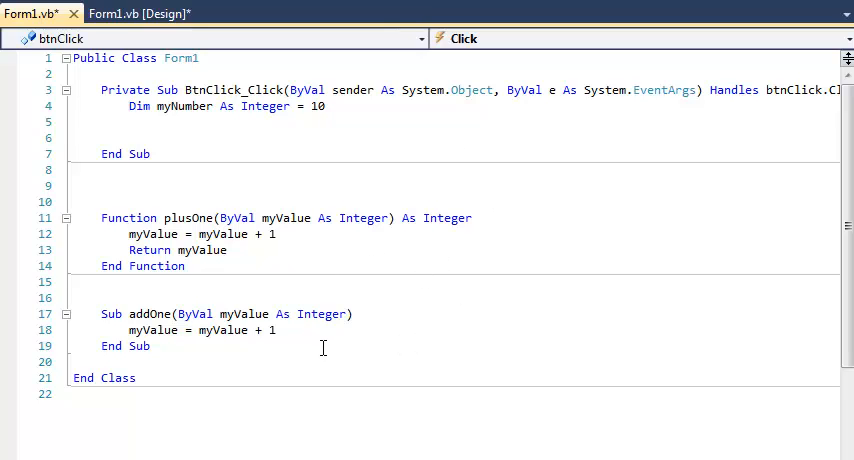
mouse_move(440, 352)
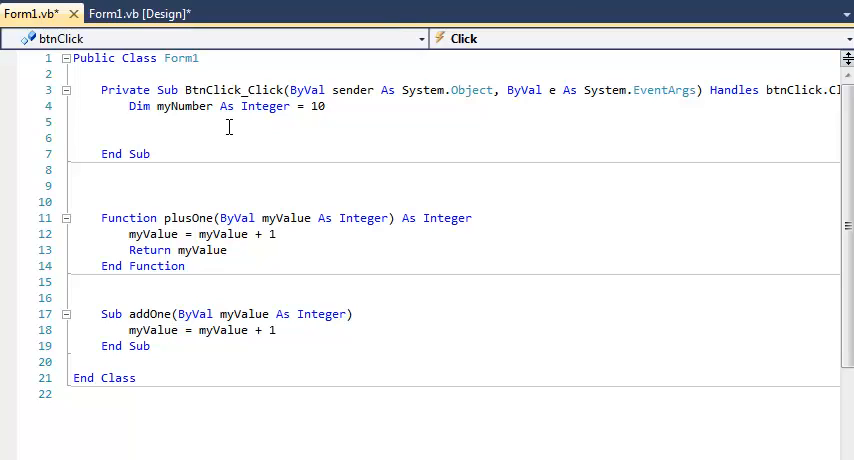
Write MessageBox.Show(plusOne(myNumber)) below the myNumber declaration in btnClick_Click
click(130, 120)
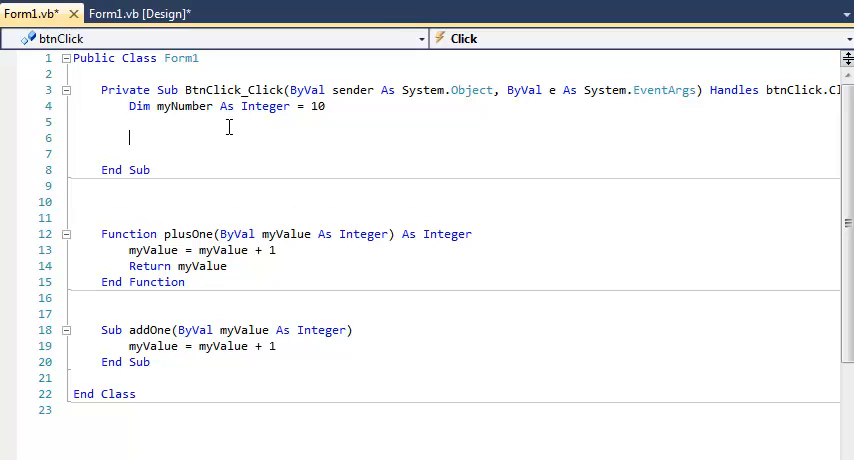
text(messageBox.Show()
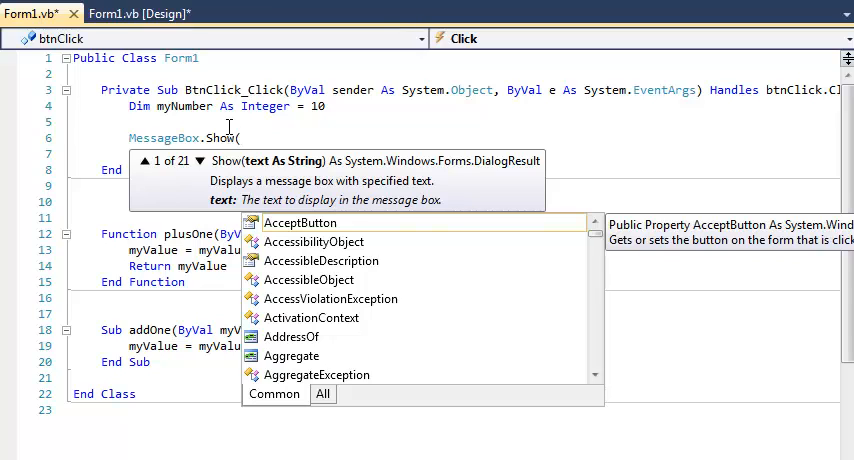
text(plusOne(myNumber)))
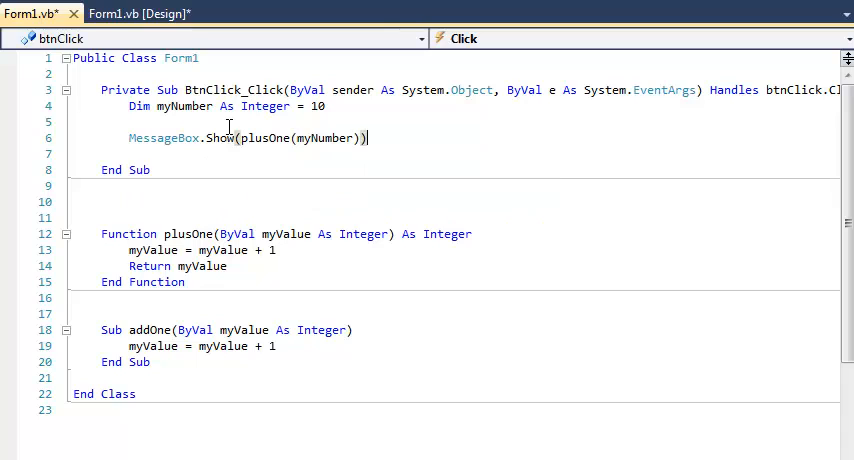
click(152, 168)
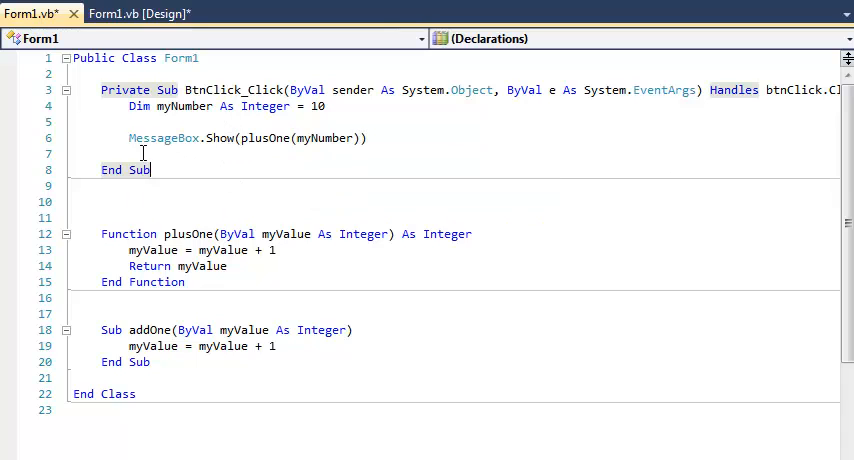
mouse_move(228, 162)
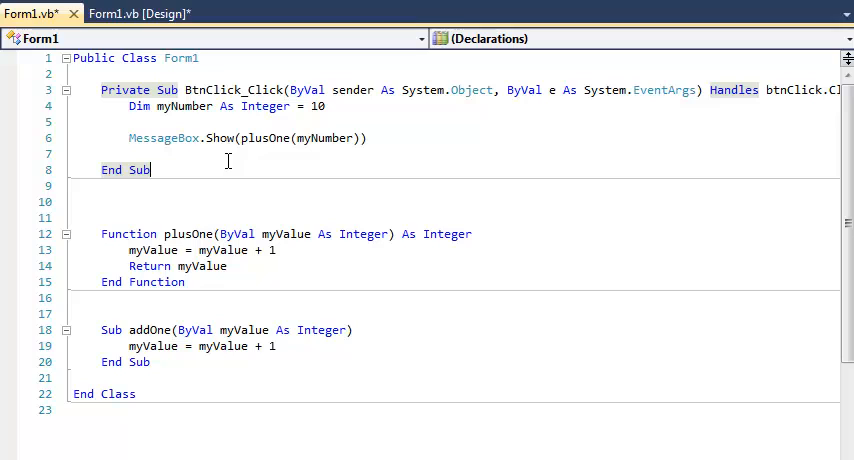
mouse_move(384, 256)
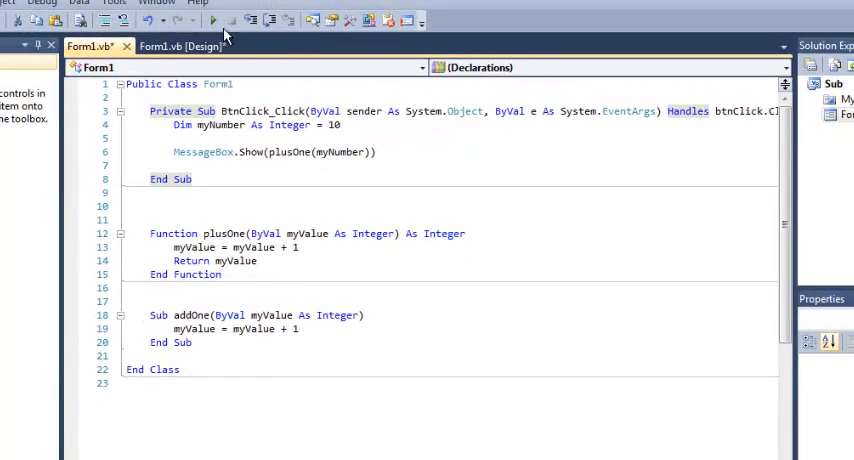
Run the form, use the Click button and dismiss the message box showing 11
click(212, 20)
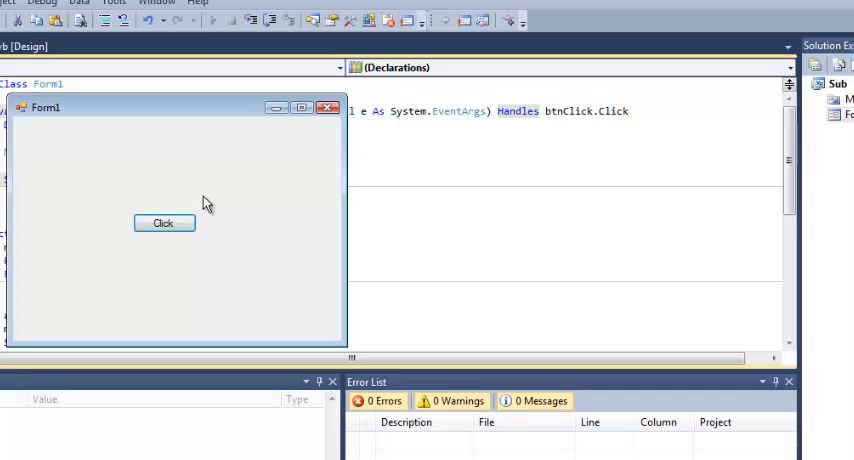
click(164, 222)
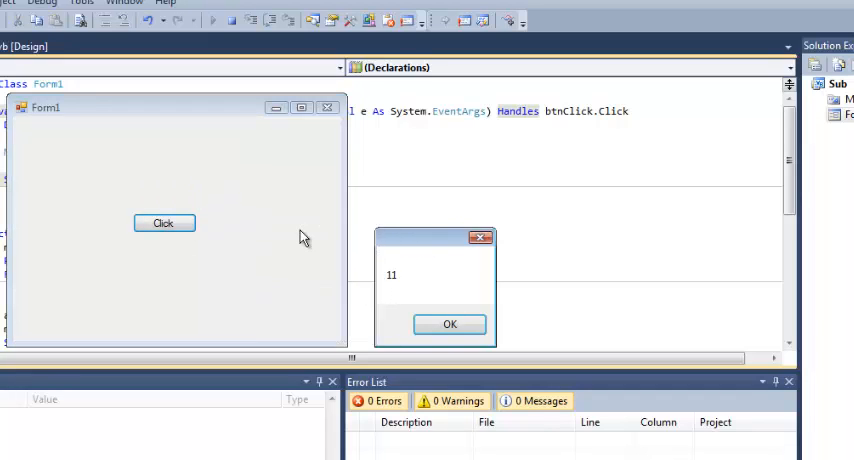
click(448, 324)
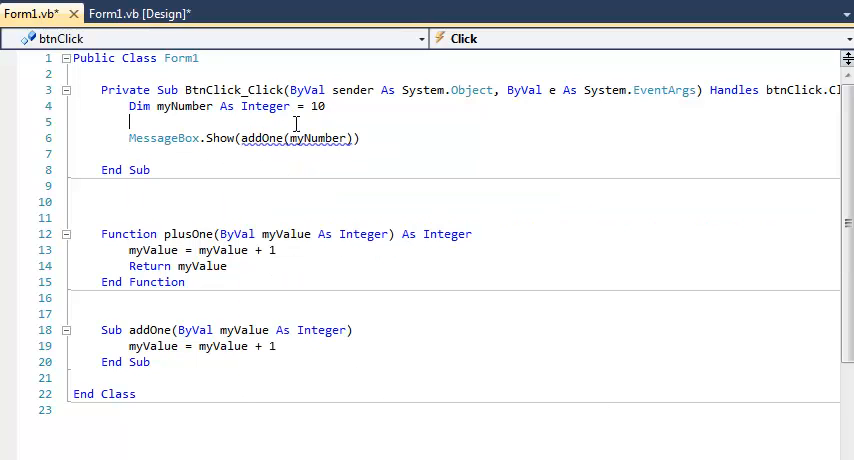
Read the 'Expression does not produce a value' error and delete the MessageBox.Show(addOne(myNumber)) line
click(324, 186)
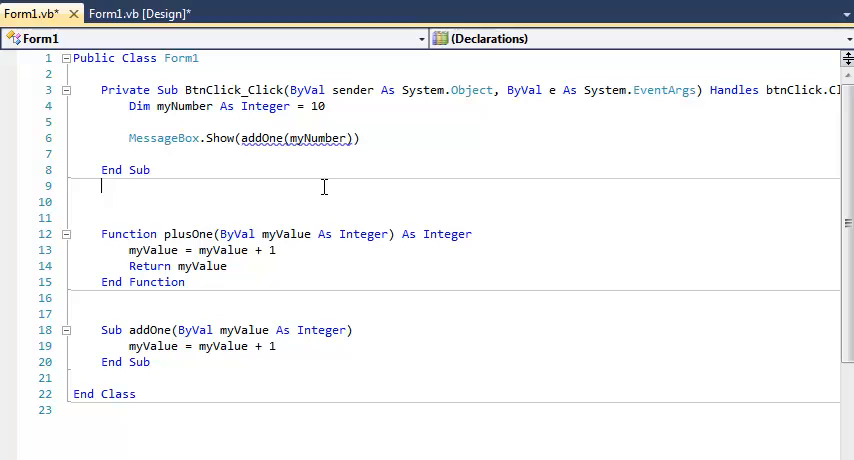
mouse_move(336, 138)
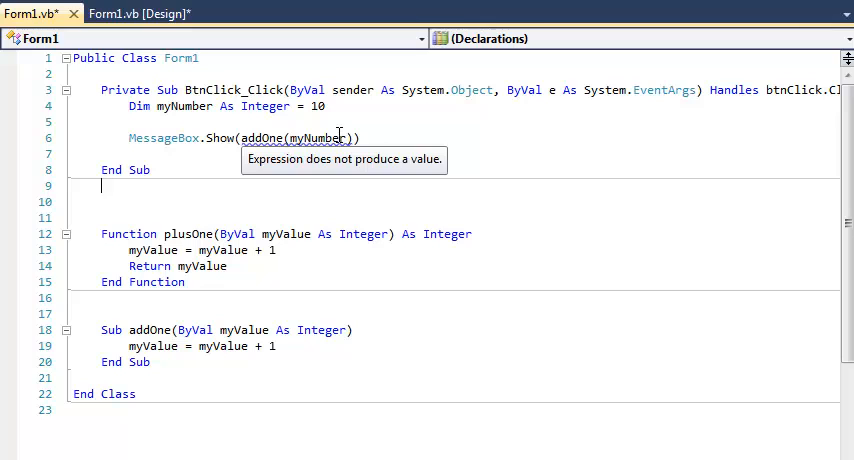
mouse_move(394, 354)
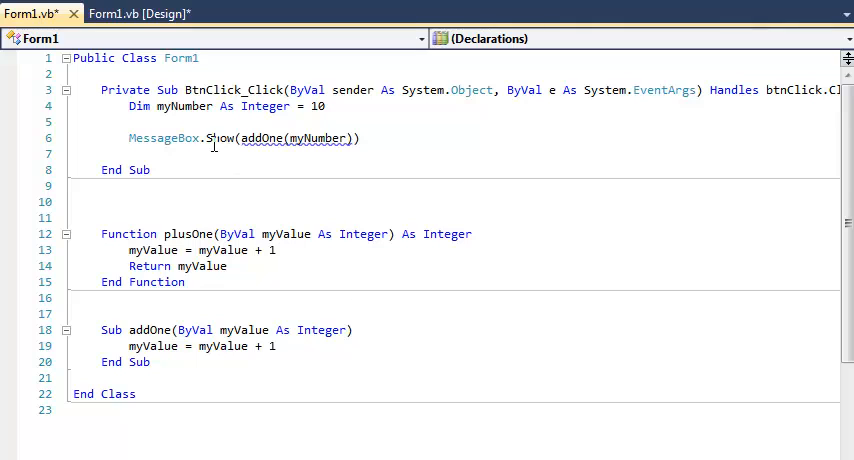
mouse_move(348, 138)
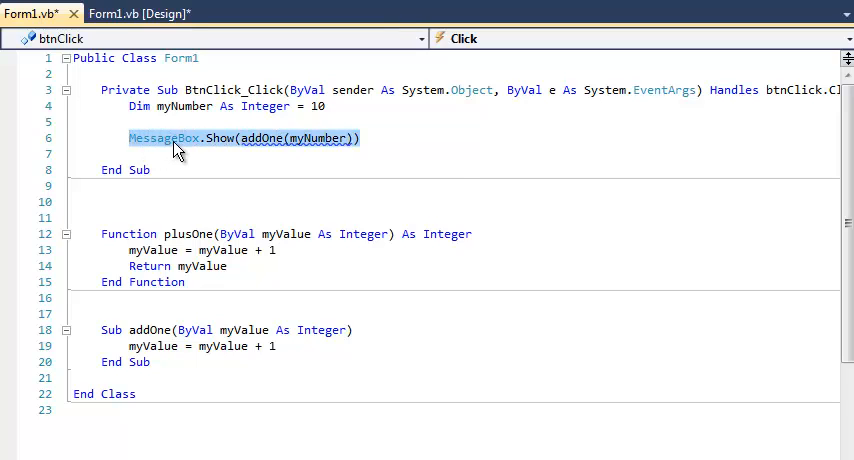
key(Delete)
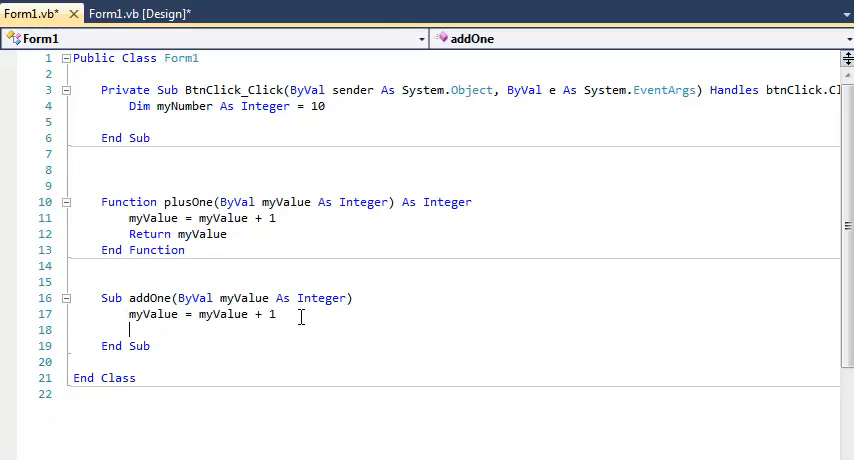
Give addOne a MessageBox.Show(myValue) line and make btnClick_Click call addOne(myNumber) directly
text(MessageBox.Show(addOne(myNumber)))
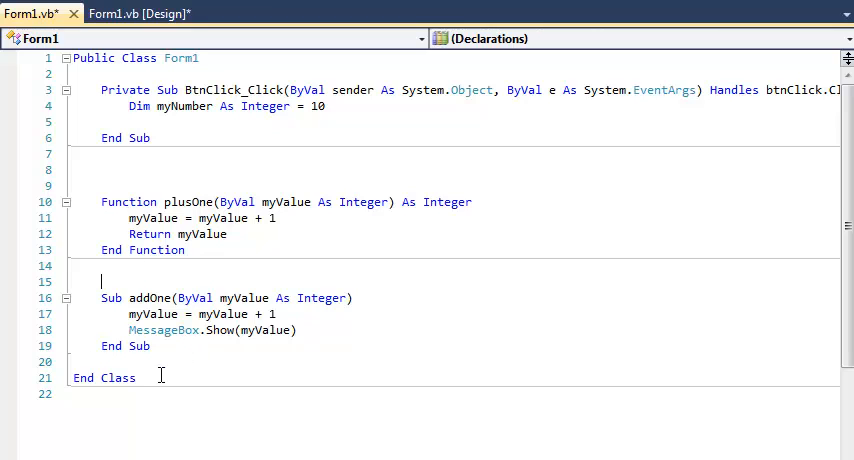
mouse_move(224, 314)
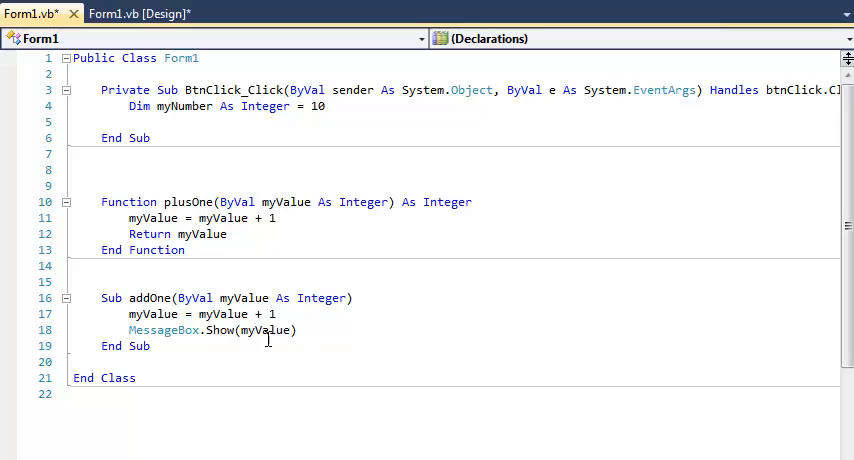
mouse_move(212, 134)
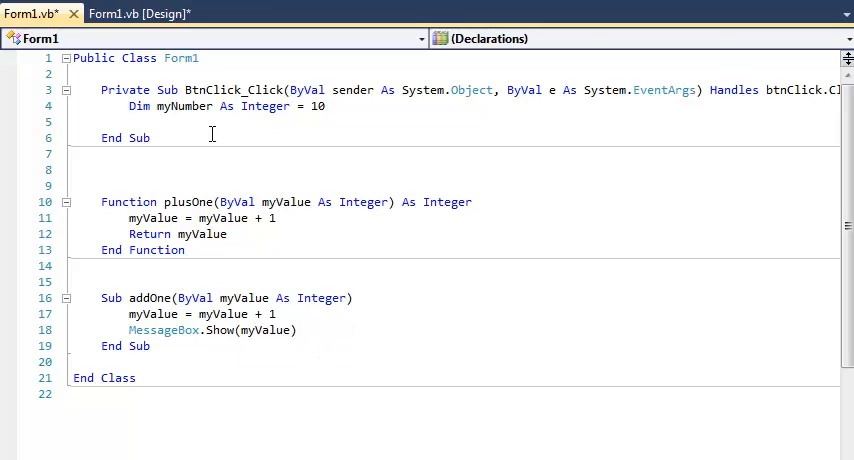
text(addOne()
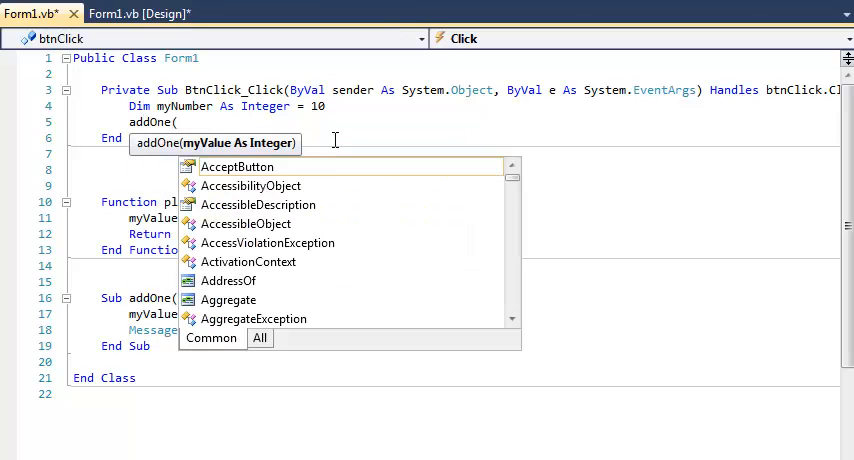
text(myNumber))
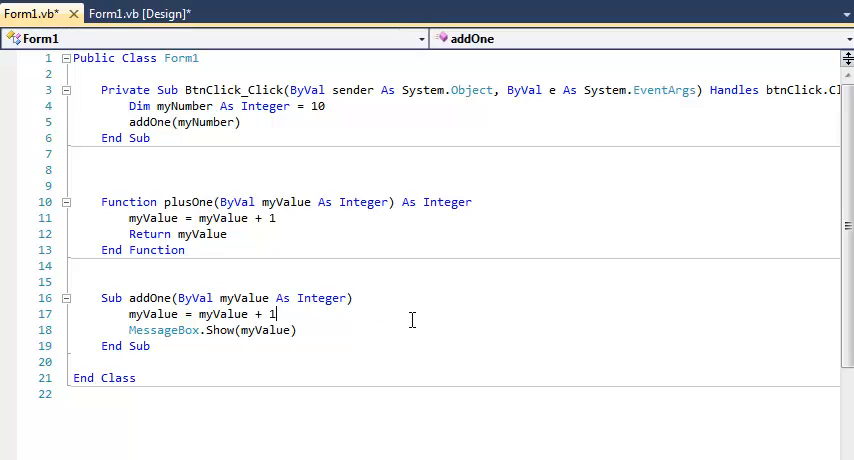
mouse_move(242, 132)
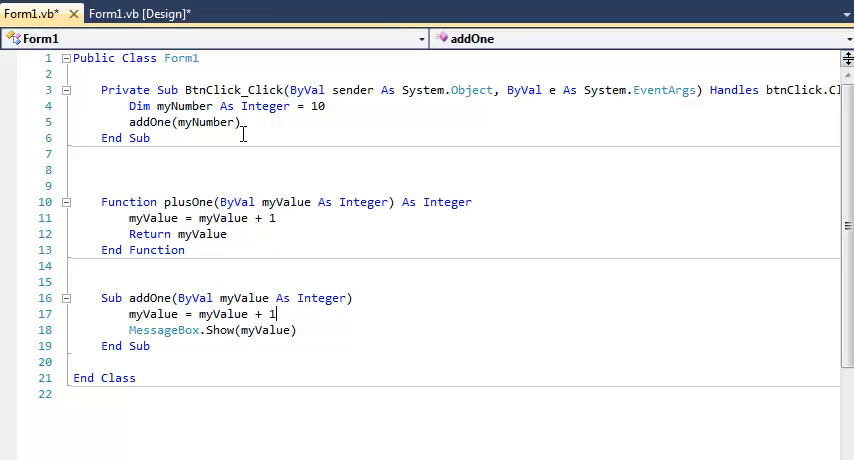
mouse_move(258, 138)
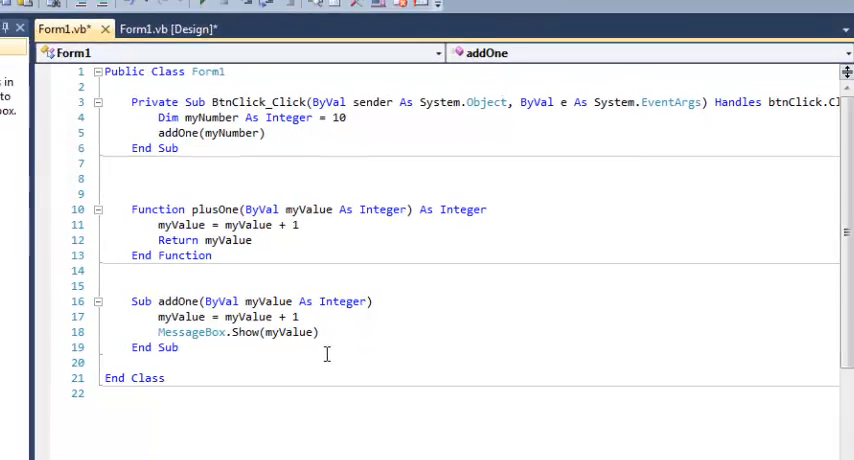
key(F5)
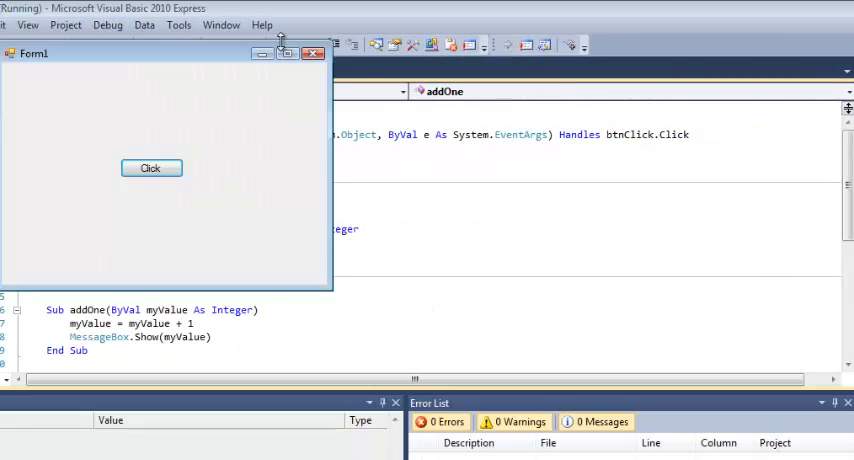
click(150, 168)
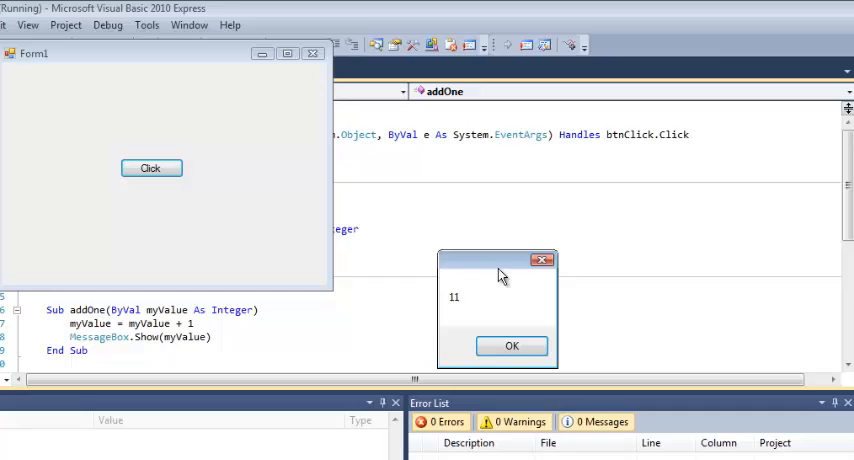
click(512, 344)
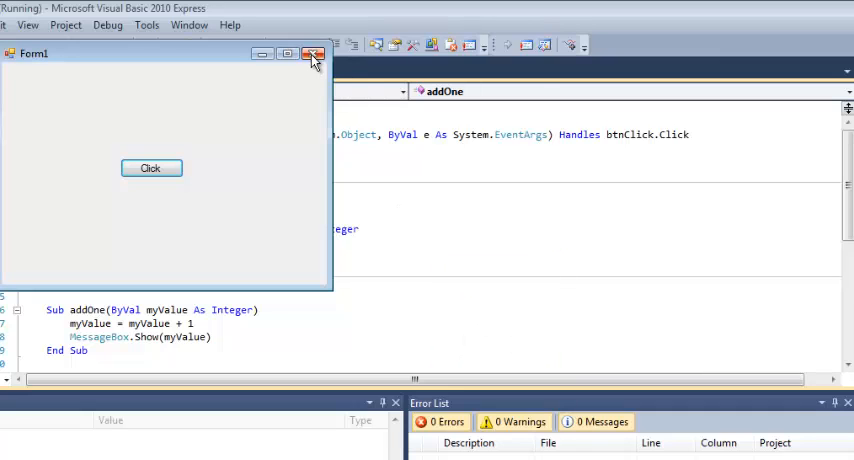
click(312, 54)
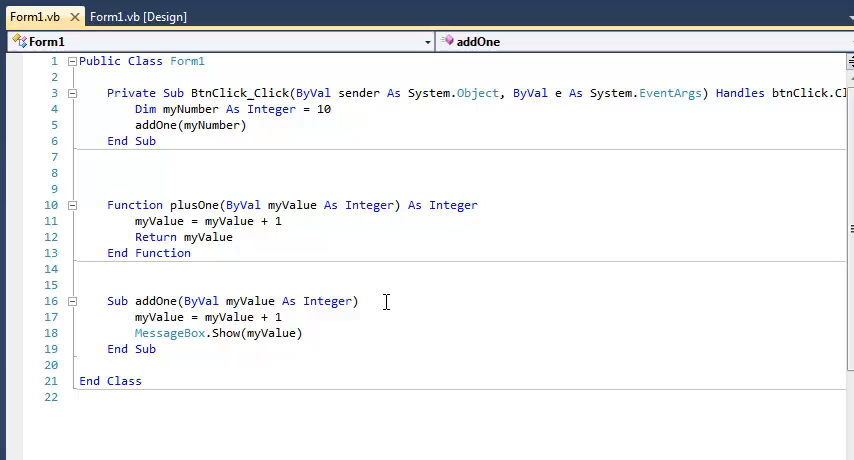
Save Form1.vb and Form1.vb [Design] with Save All
click(284, 316)
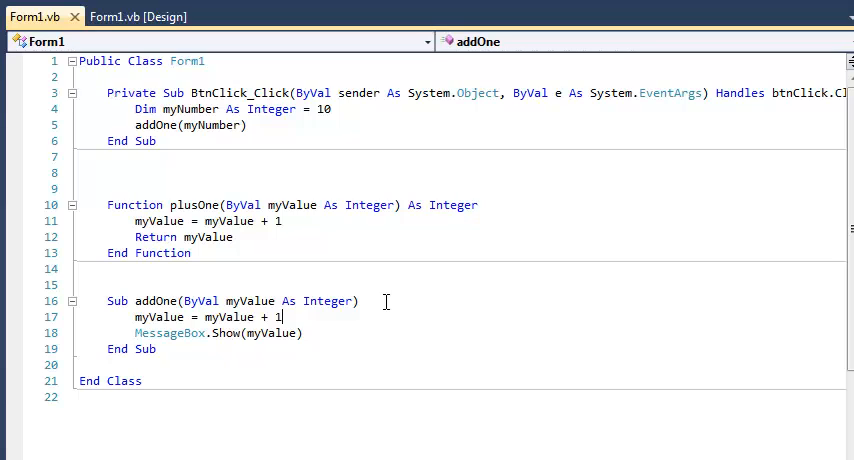